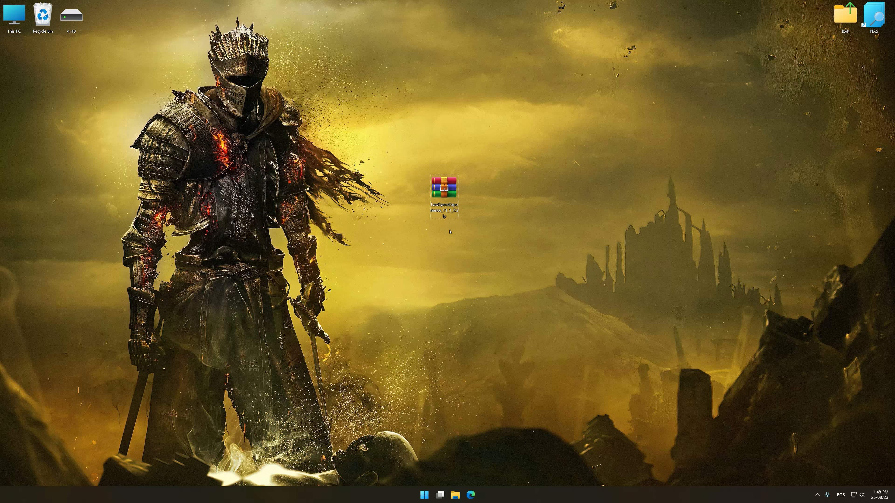
# Step: Extract the Low Specs Experience .rar so the installer, changelog and install notes land on the desktop
pyautogui.doubleClick(446, 188)
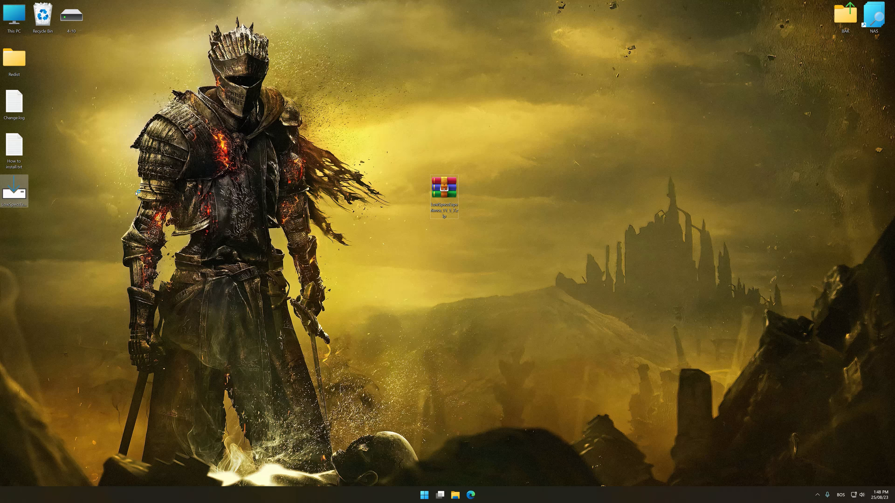
# Step: Install Low Specs Experience v11.1.7, accepting the license, and launch it to the welcome page
pyautogui.doubleClick(443, 191)
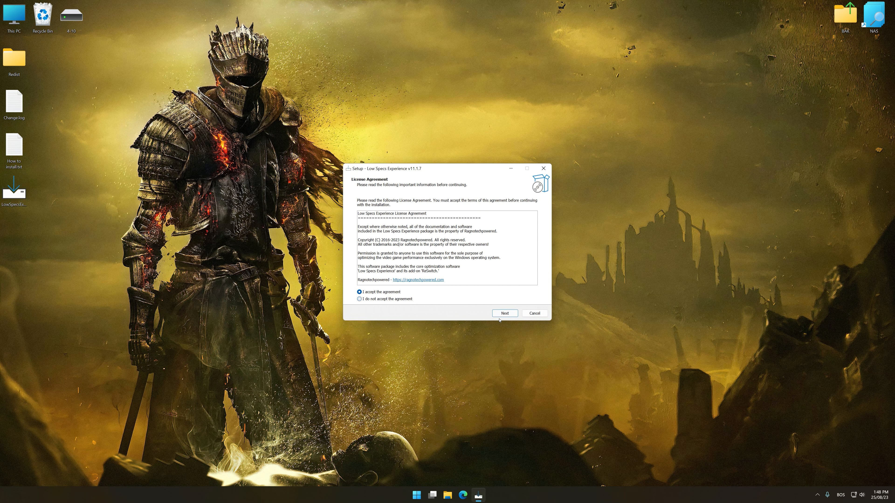
pyautogui.click(504, 313)
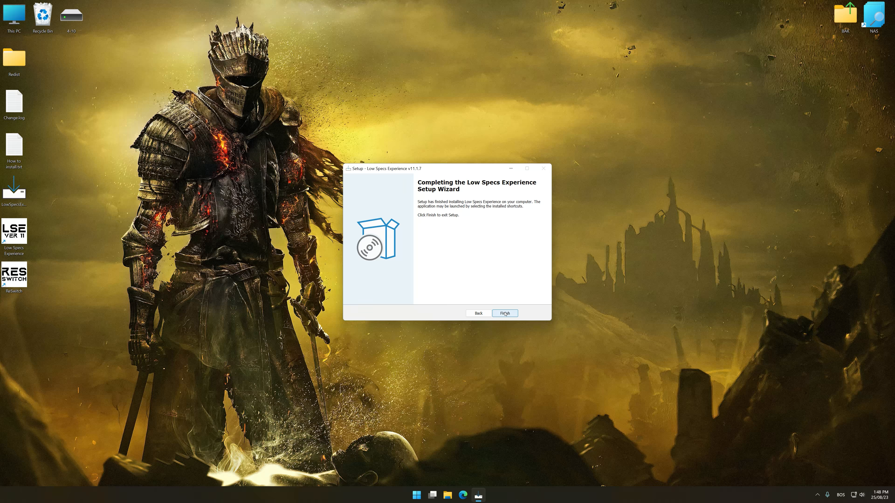
pyautogui.click(504, 313)
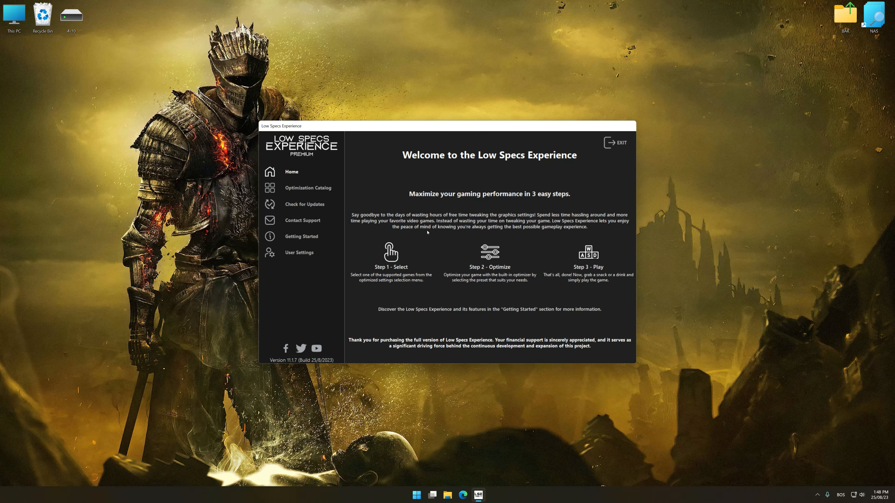
# Step: Select Dark Souls 3 (Steam) in the Optimization Catalog and load its optimization package
pyautogui.click(308, 188)
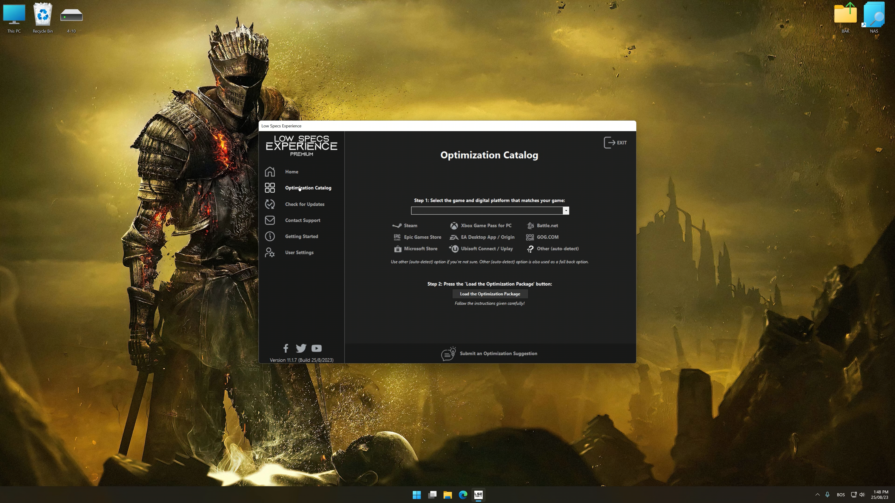
pyautogui.moveTo(405, 226)
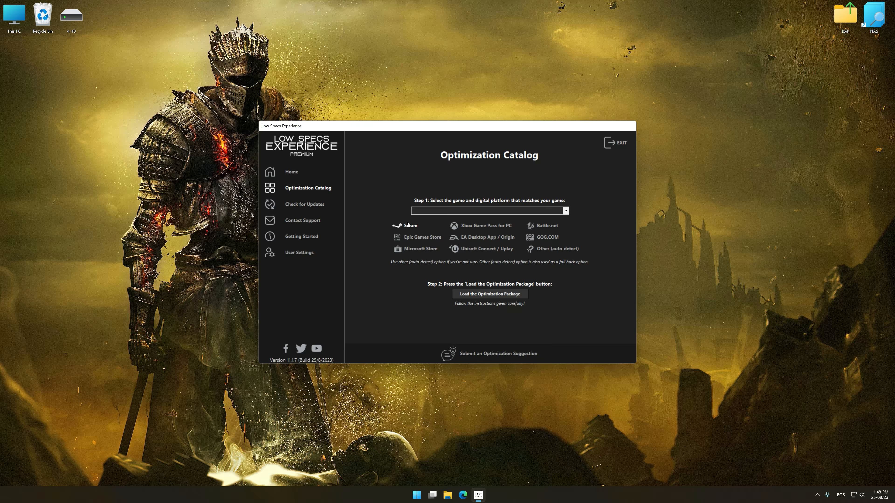
pyautogui.click(487, 210)
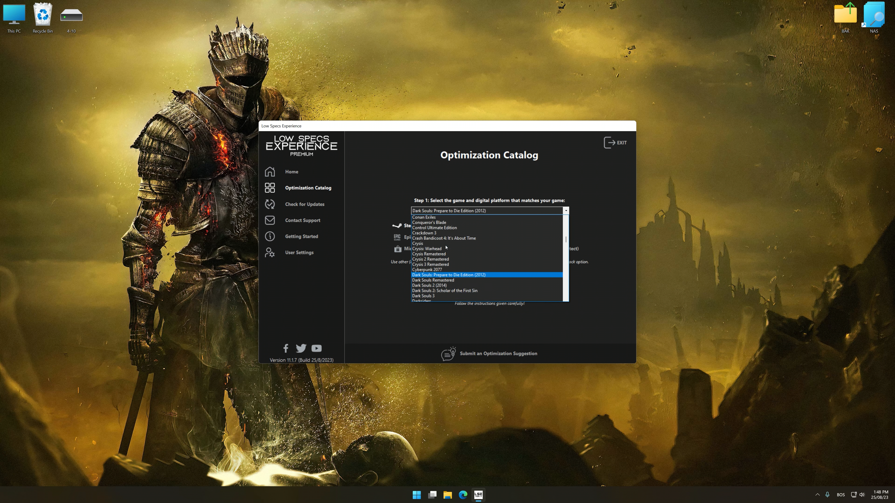
pyautogui.click(420, 296)
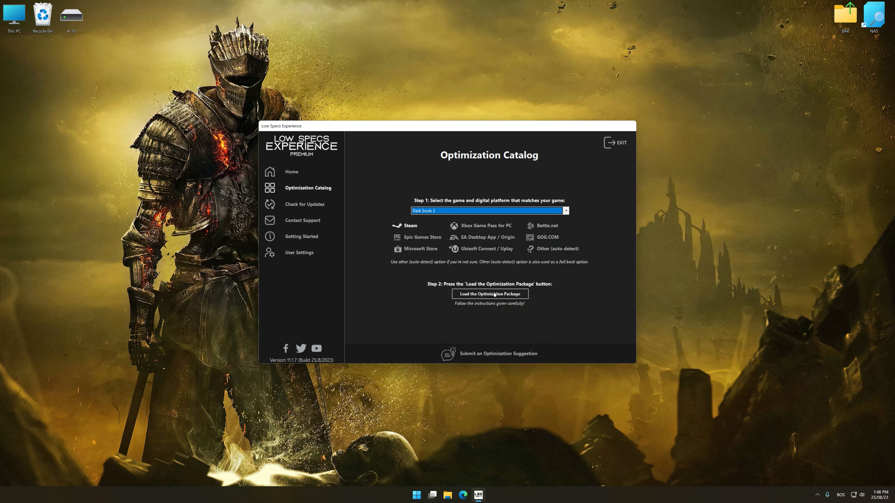
pyautogui.click(488, 294)
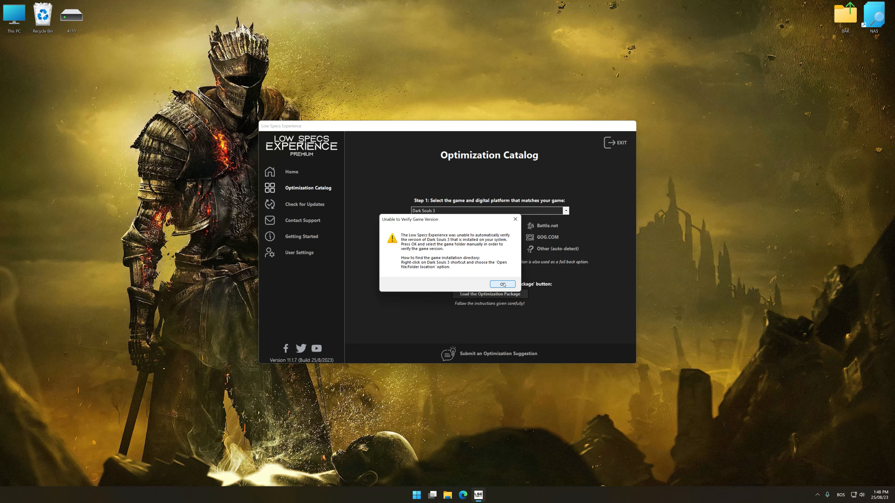
# Step: Point the app to the DARK SOULS III install folder and continue to its Optimization Control Panel
pyautogui.click(501, 284)
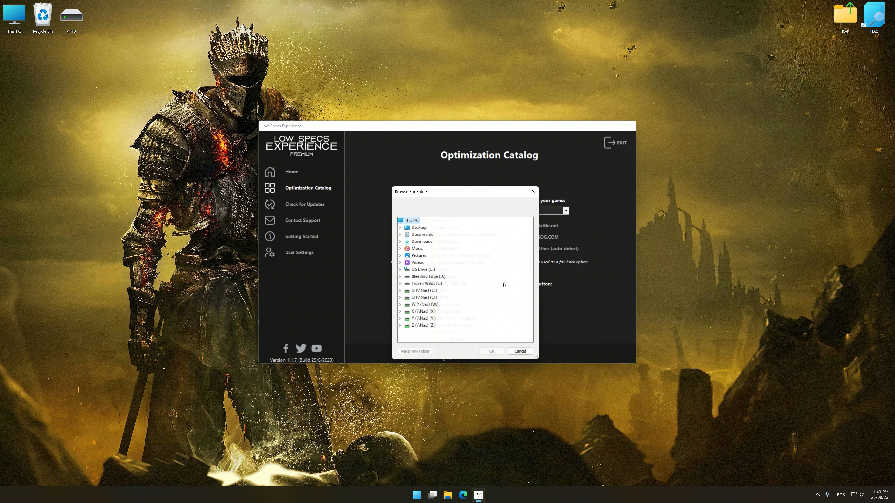
pyautogui.click(452, 284)
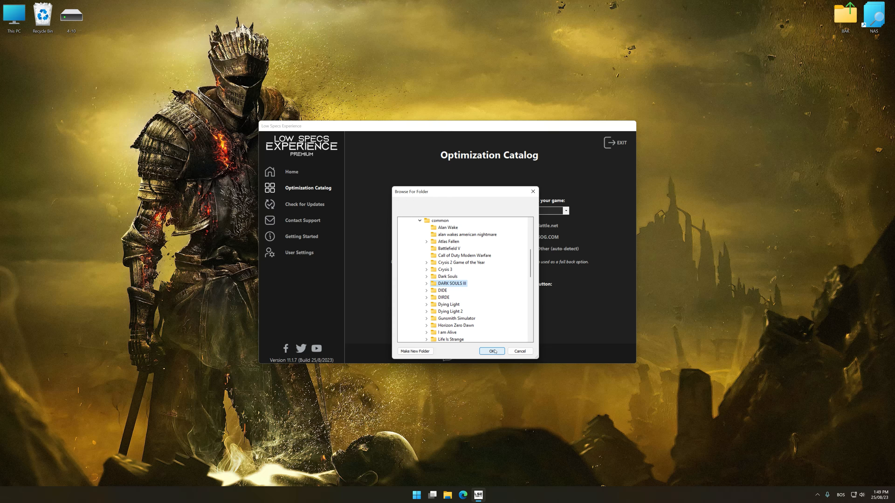
pyautogui.click(491, 351)
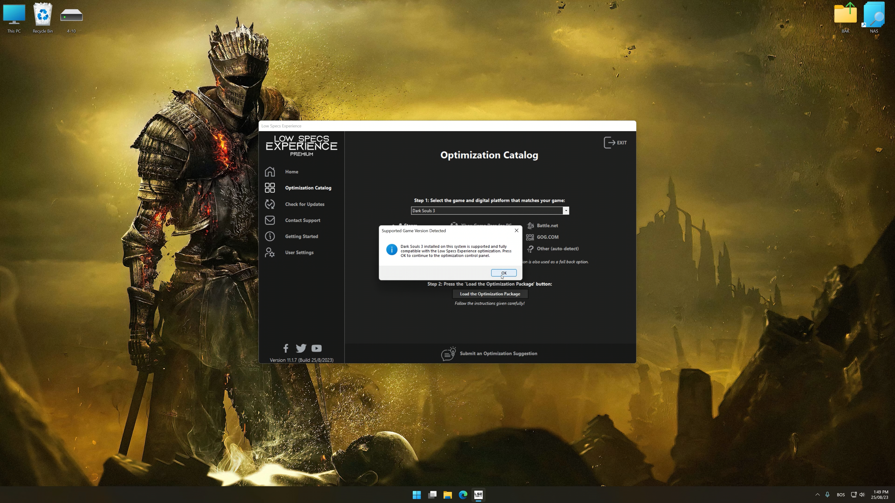
pyautogui.click(503, 272)
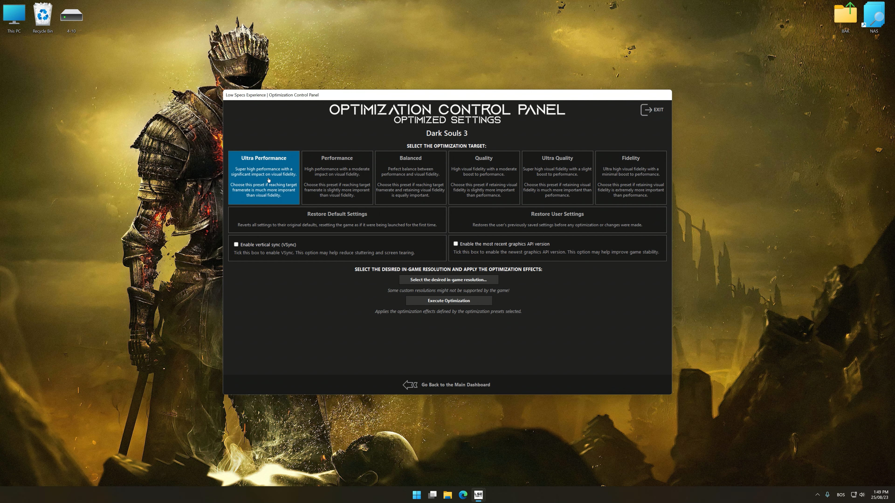
# Step: Execute Ultra Performance optimization at 3840 x 2160, then restore Dark Souls 3's backed-up user settings
pyautogui.click(448, 279)
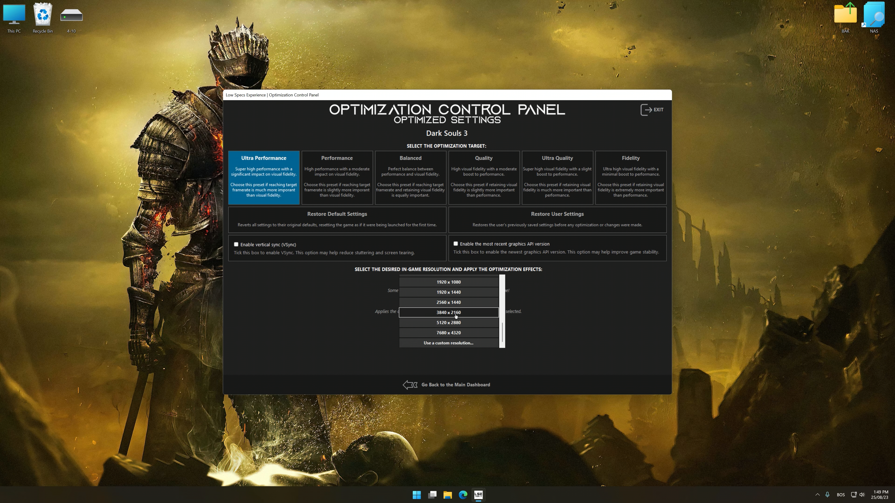
pyautogui.click(448, 312)
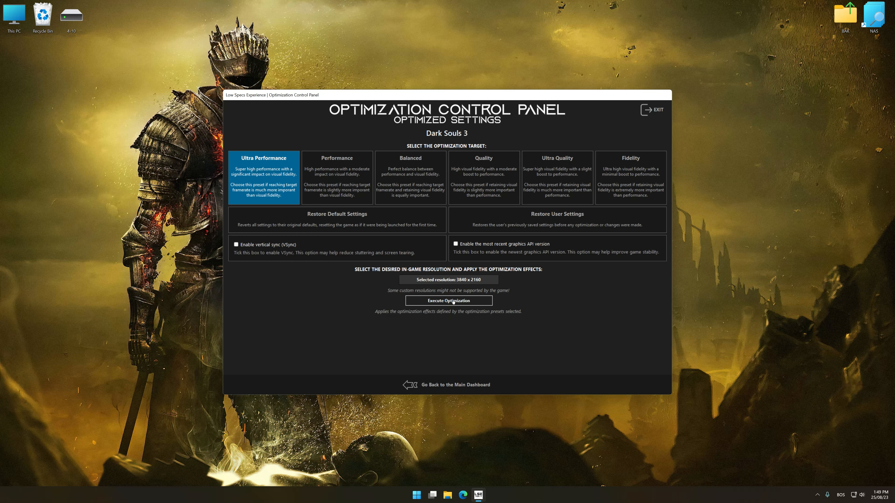
pyautogui.click(447, 300)
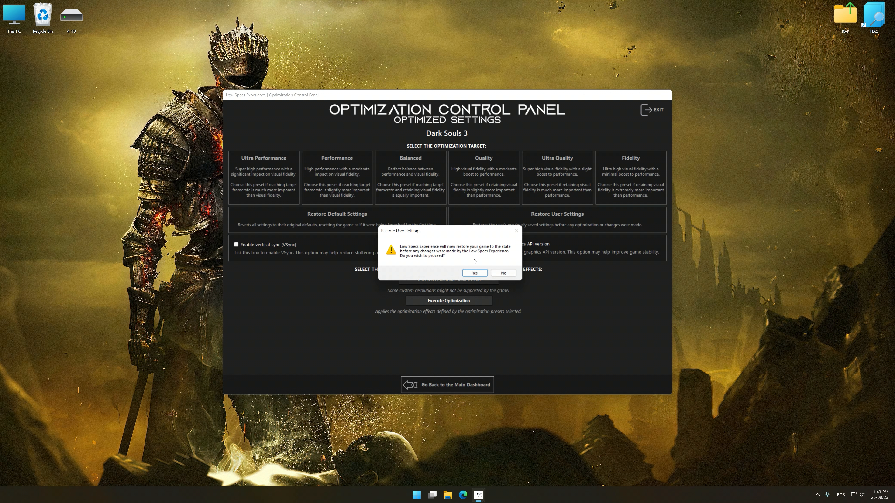
pyautogui.click(473, 272)
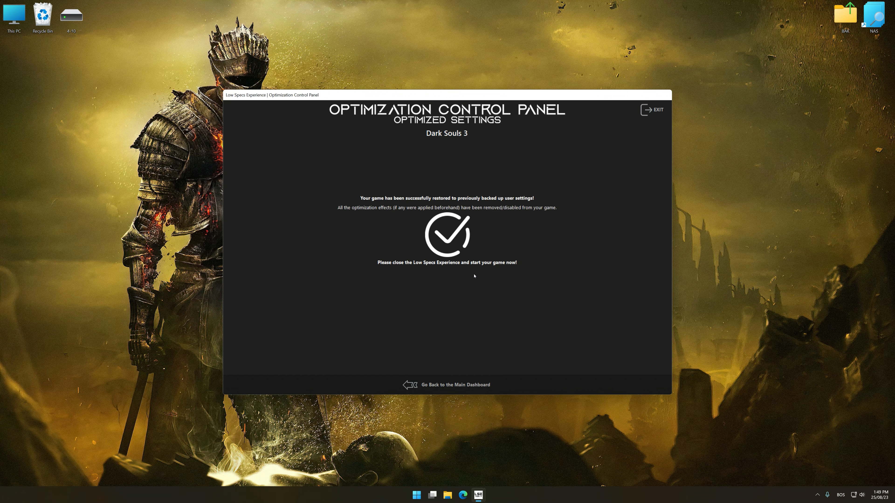